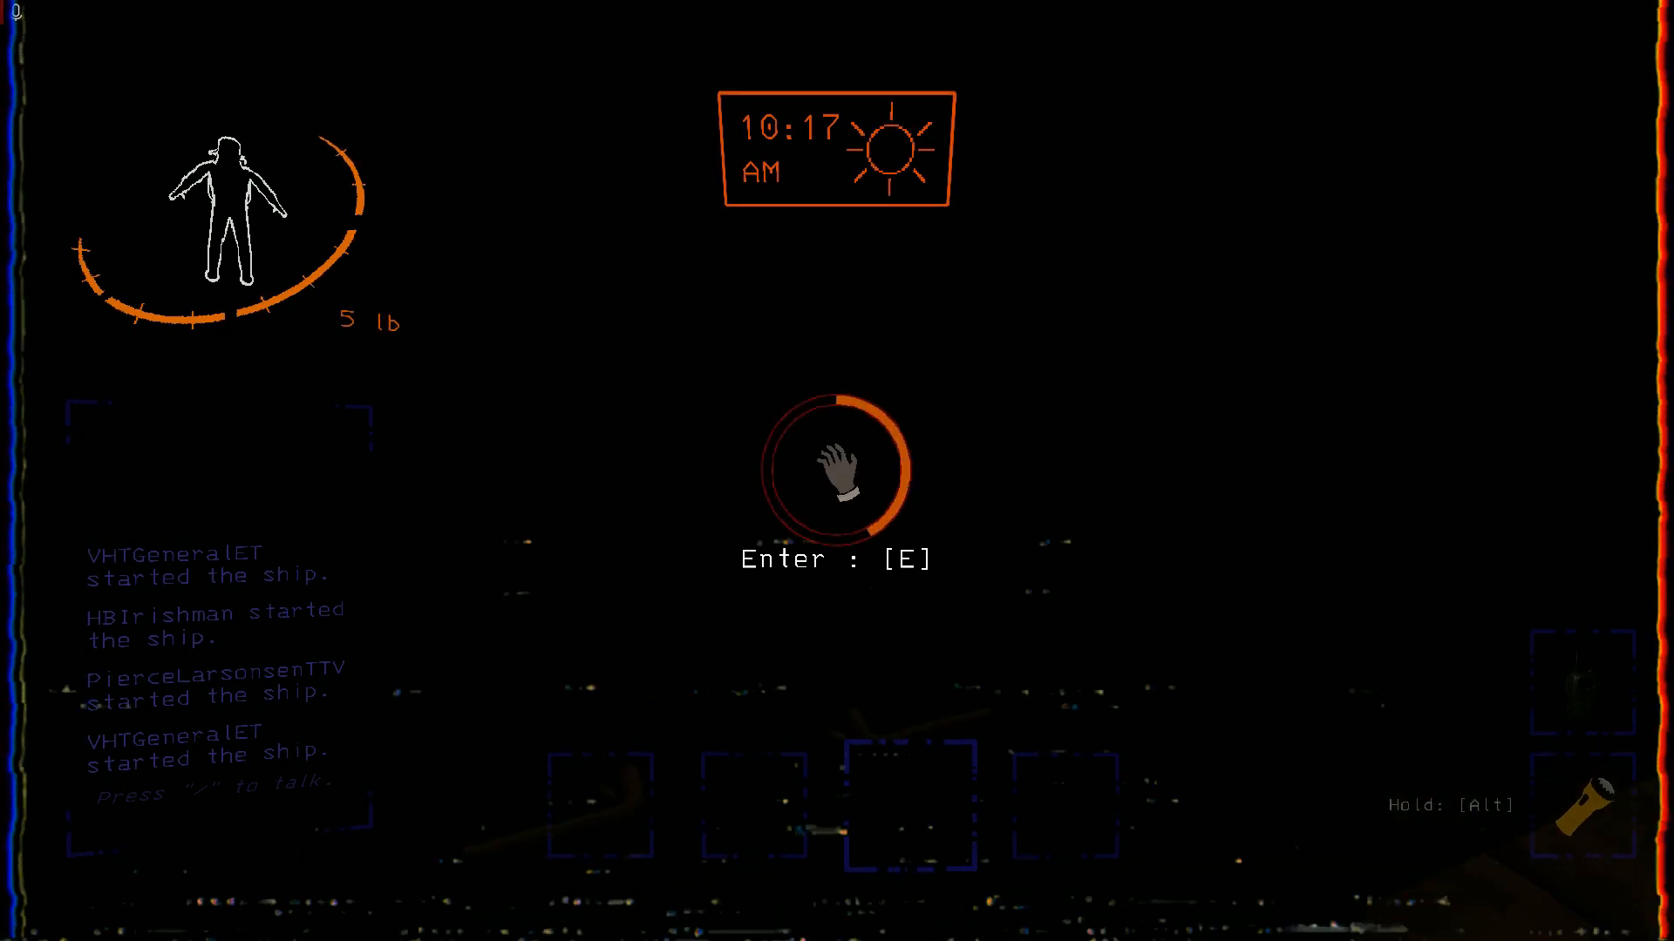
Step: Enter the facility through the main entrance and scan to reveal the Strange Bottles
key(e)
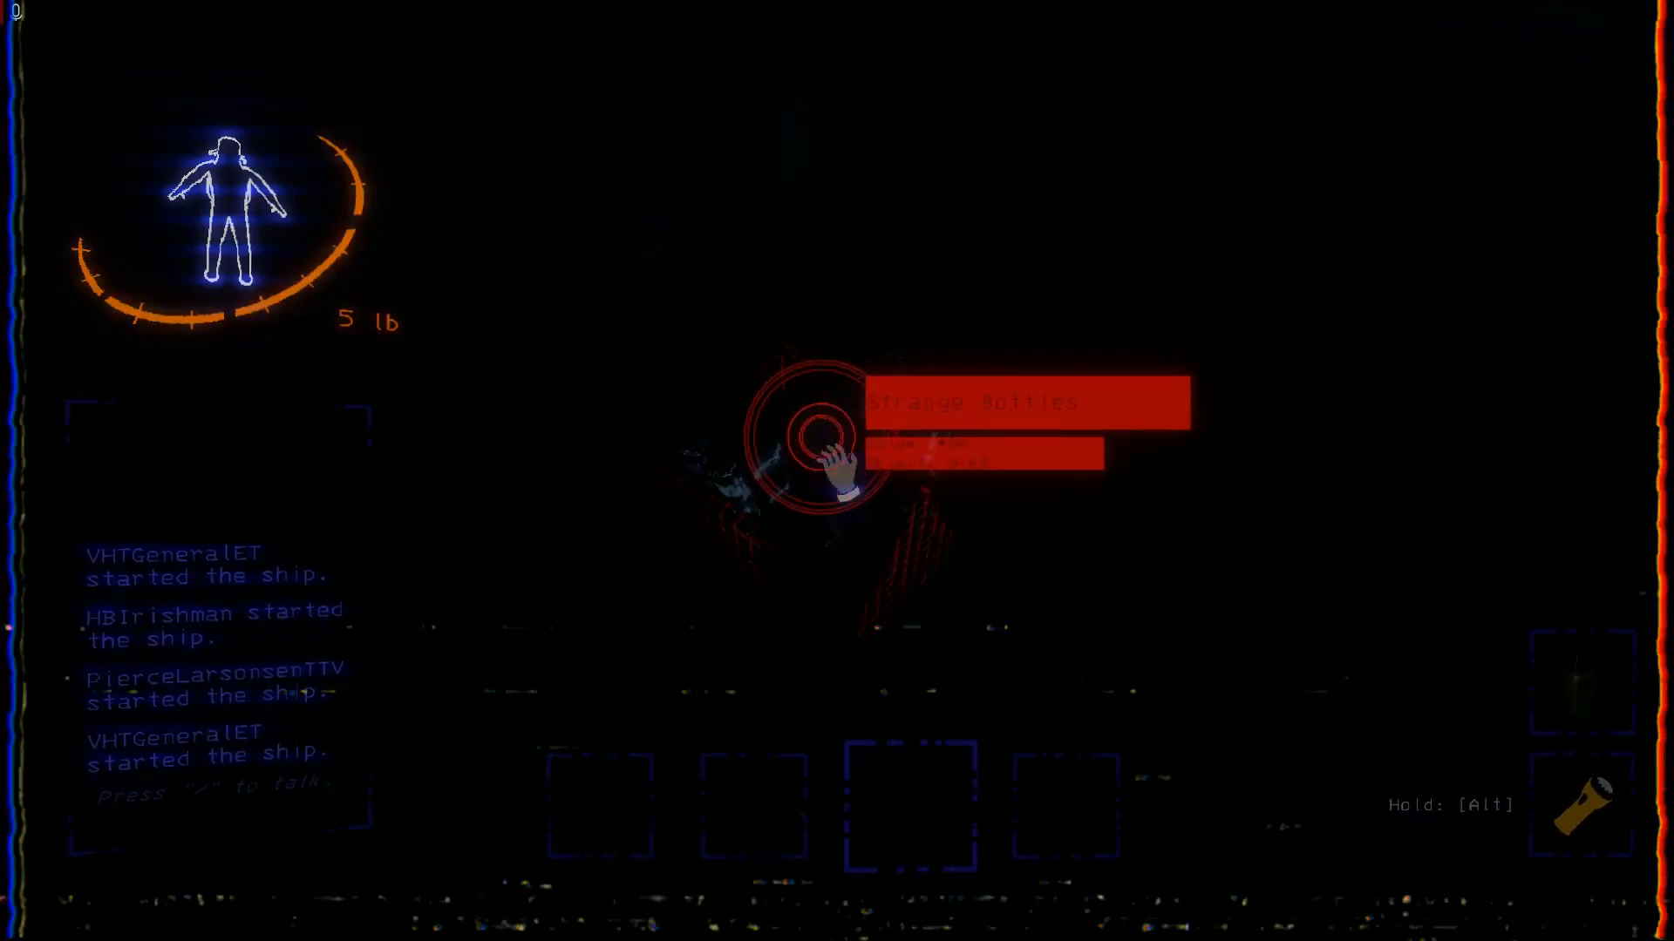
Step: Walk back through the corridors to the main entrance door
click(842, 461)
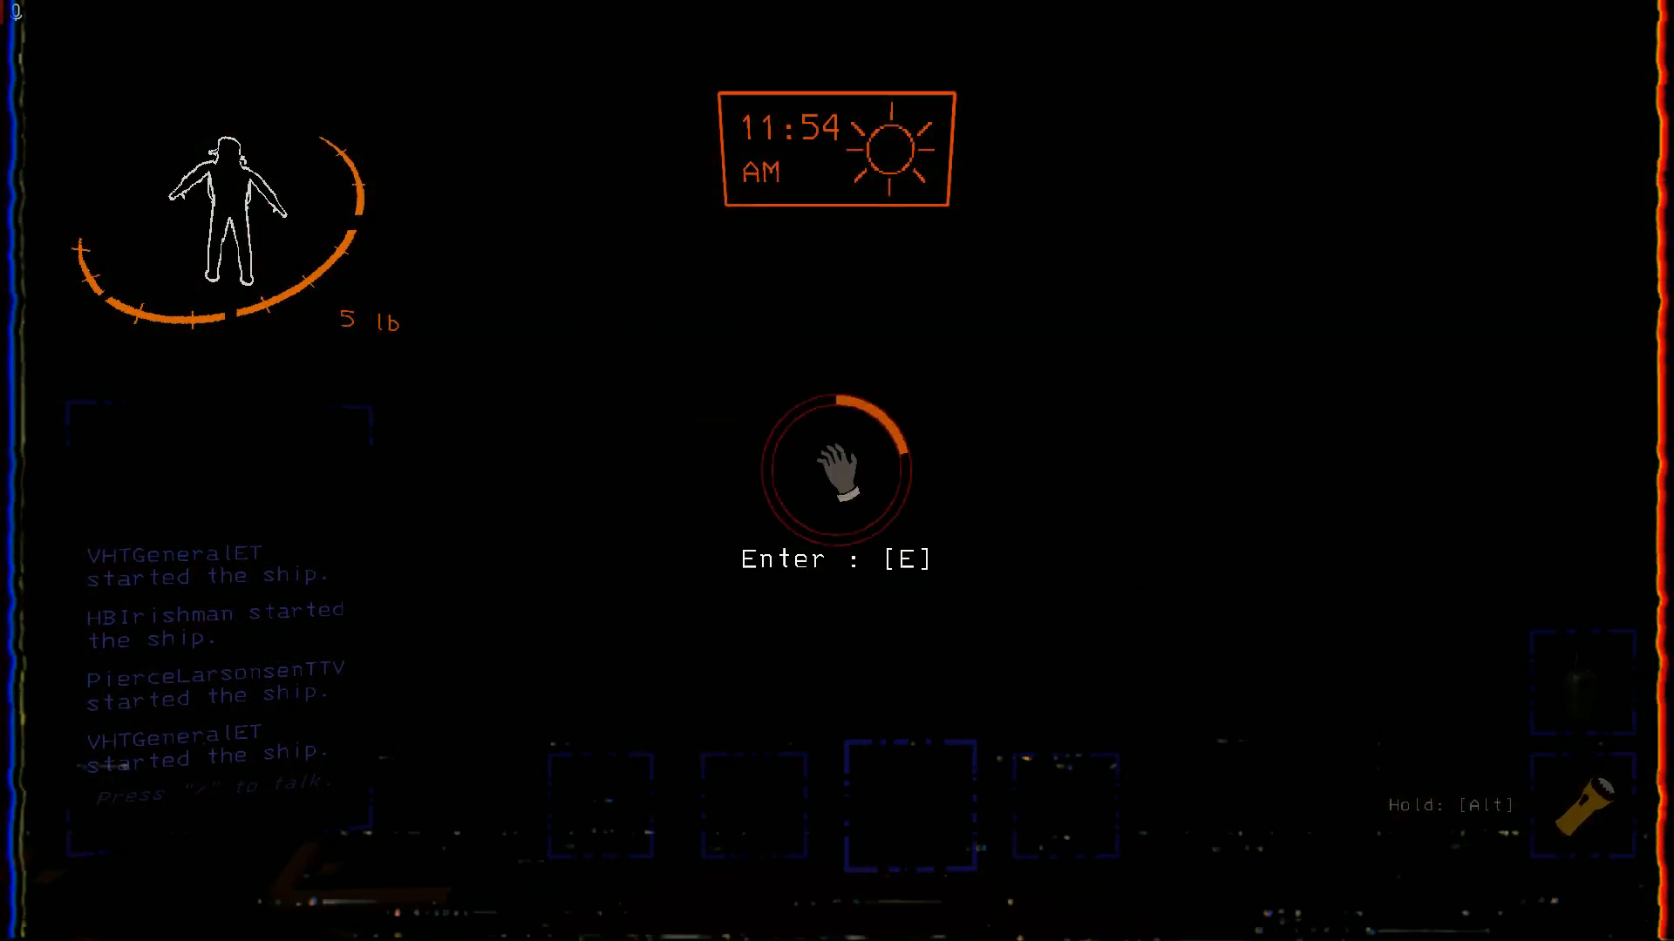
Step: Use the entrance, collect the key-shaped item and return to the door
key(e)
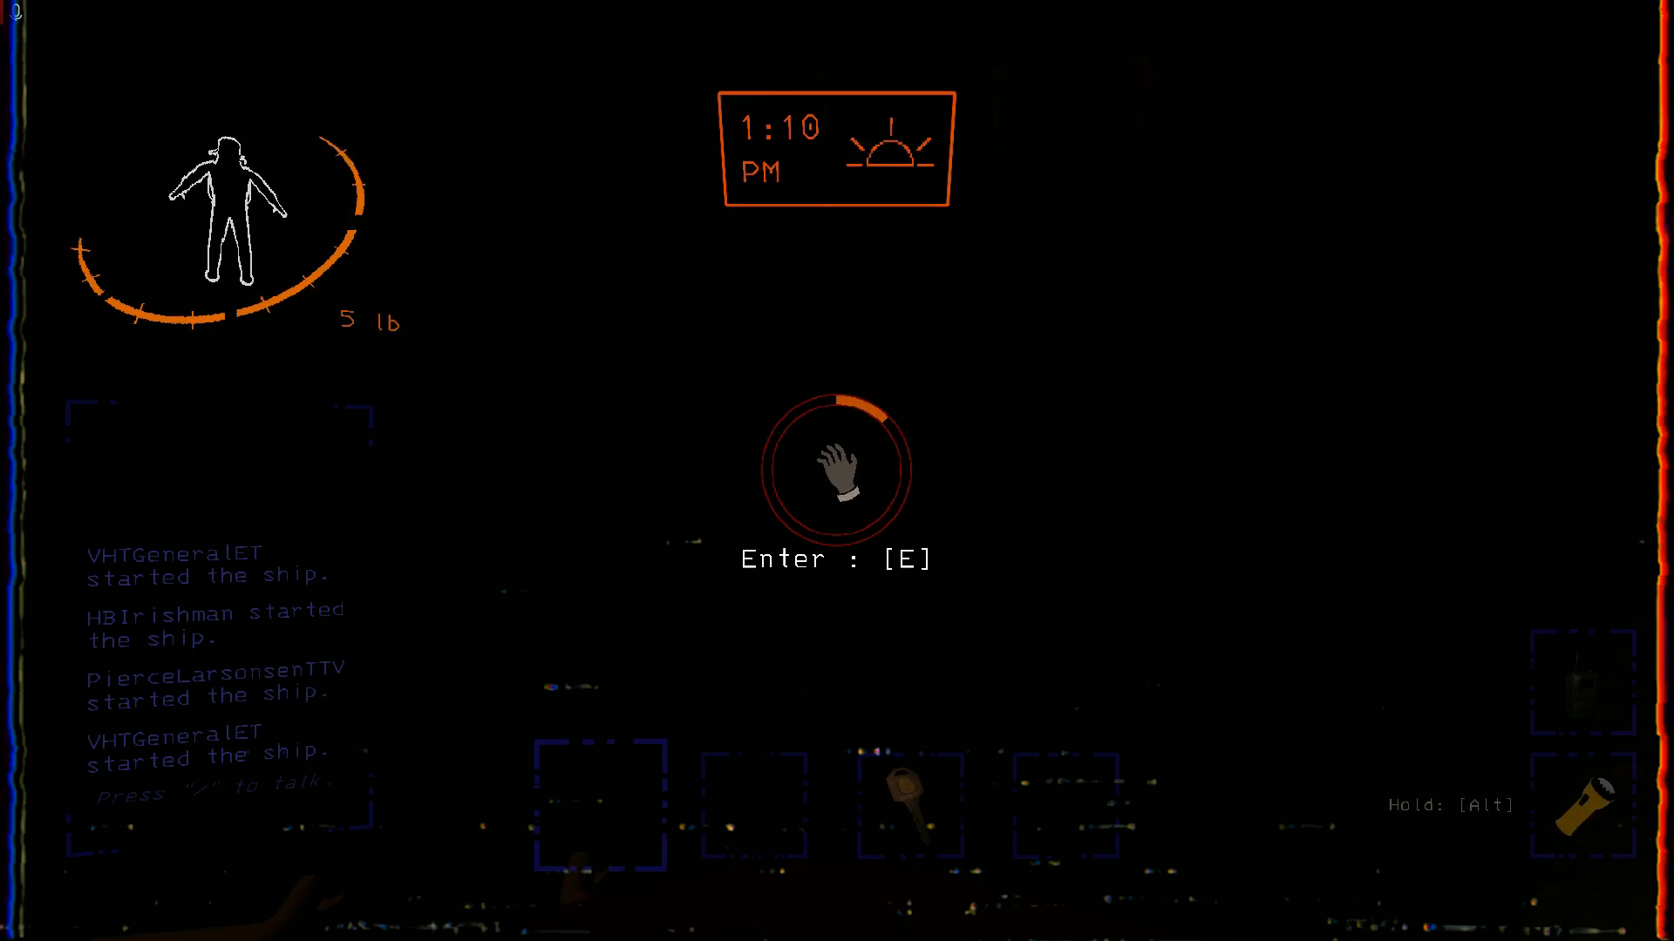
Step: Re-enter the facility and open the door onto the orange-lit room
key(e)
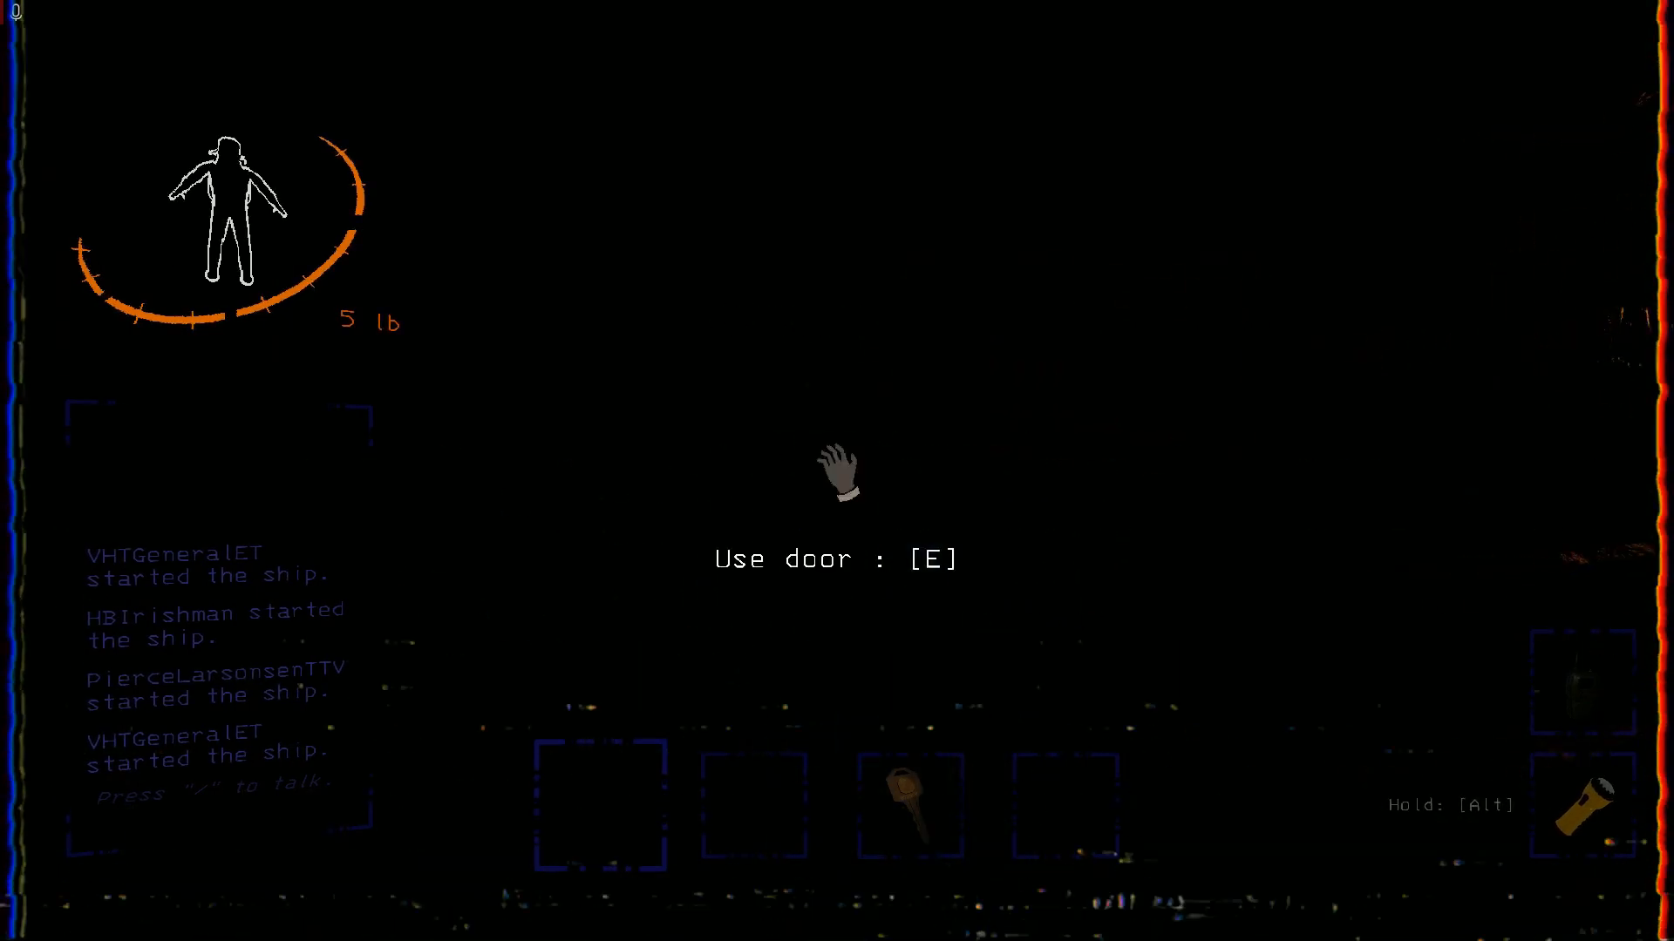
key(e)
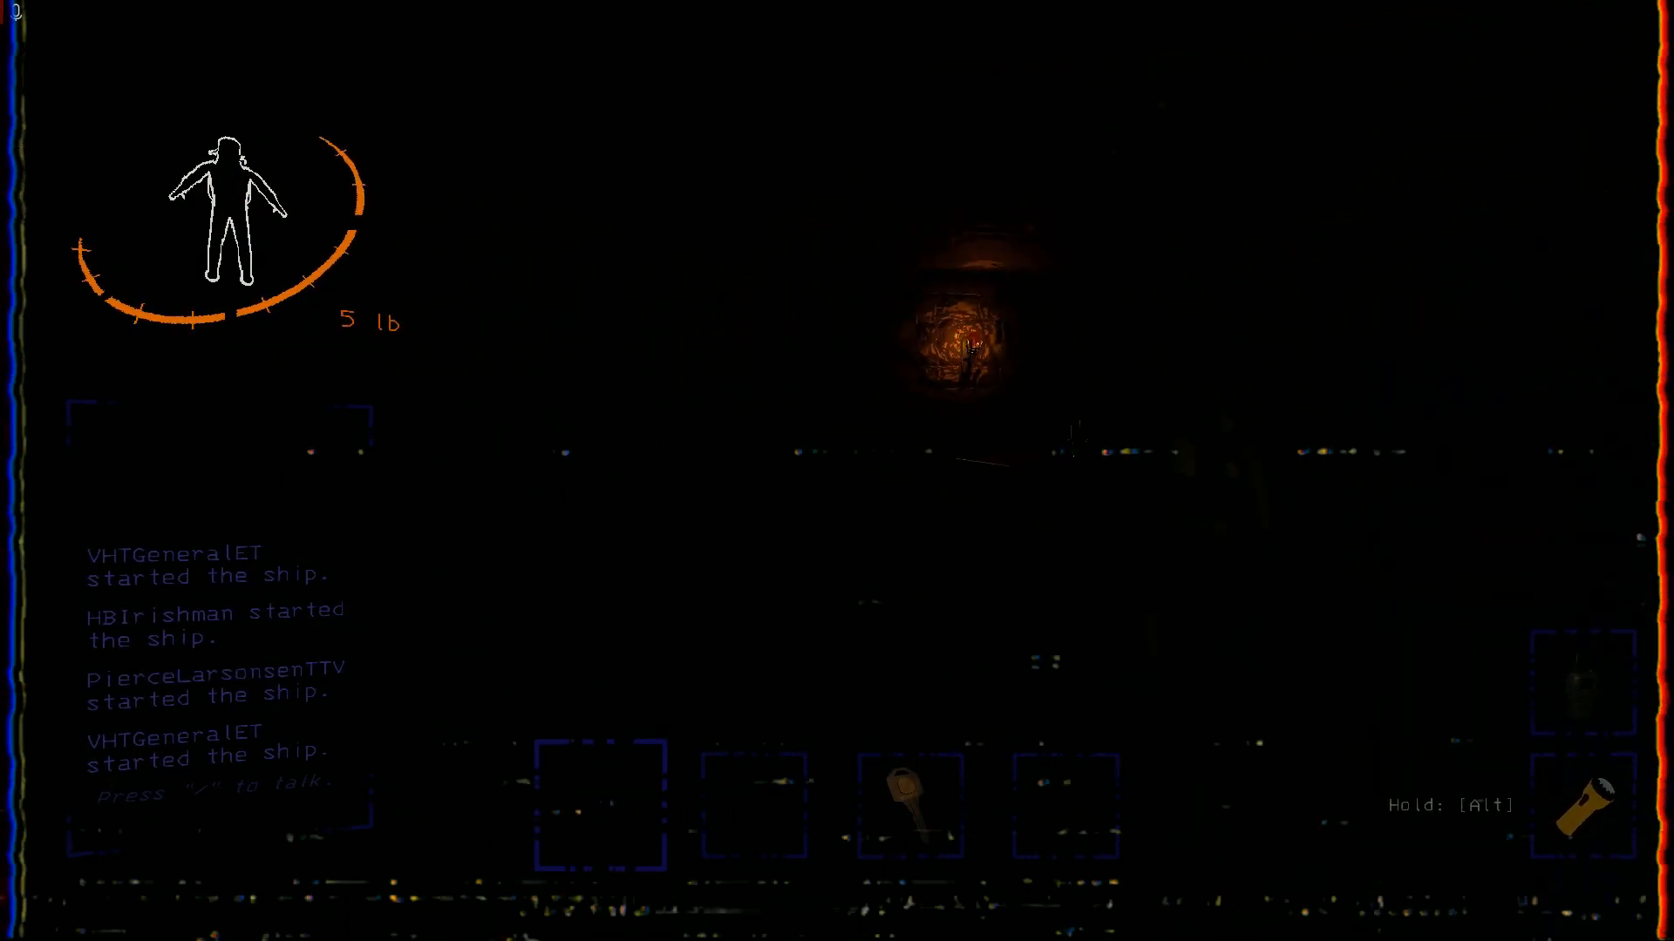